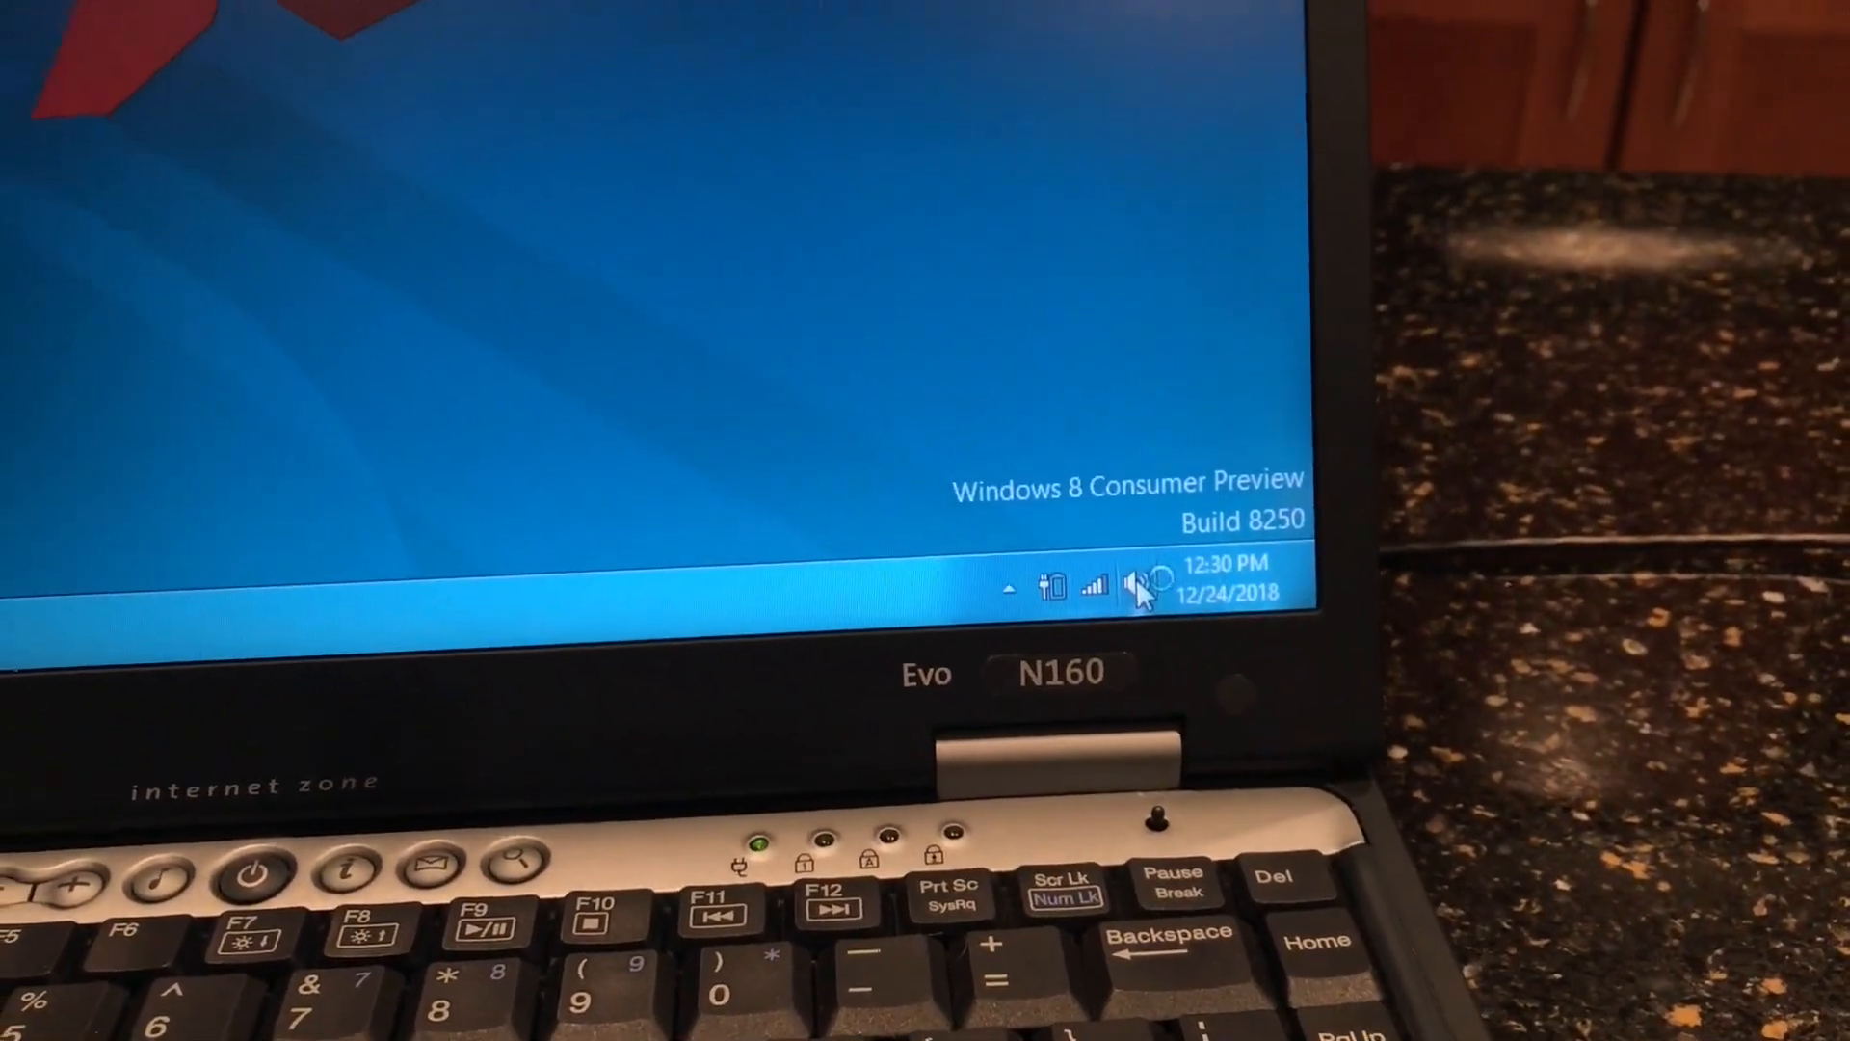
Step: Show the Desktop settings pane with network, volume, brightness and power options from the Charms bar
{"action": "left_click", "coordinate": [1147, 584]}
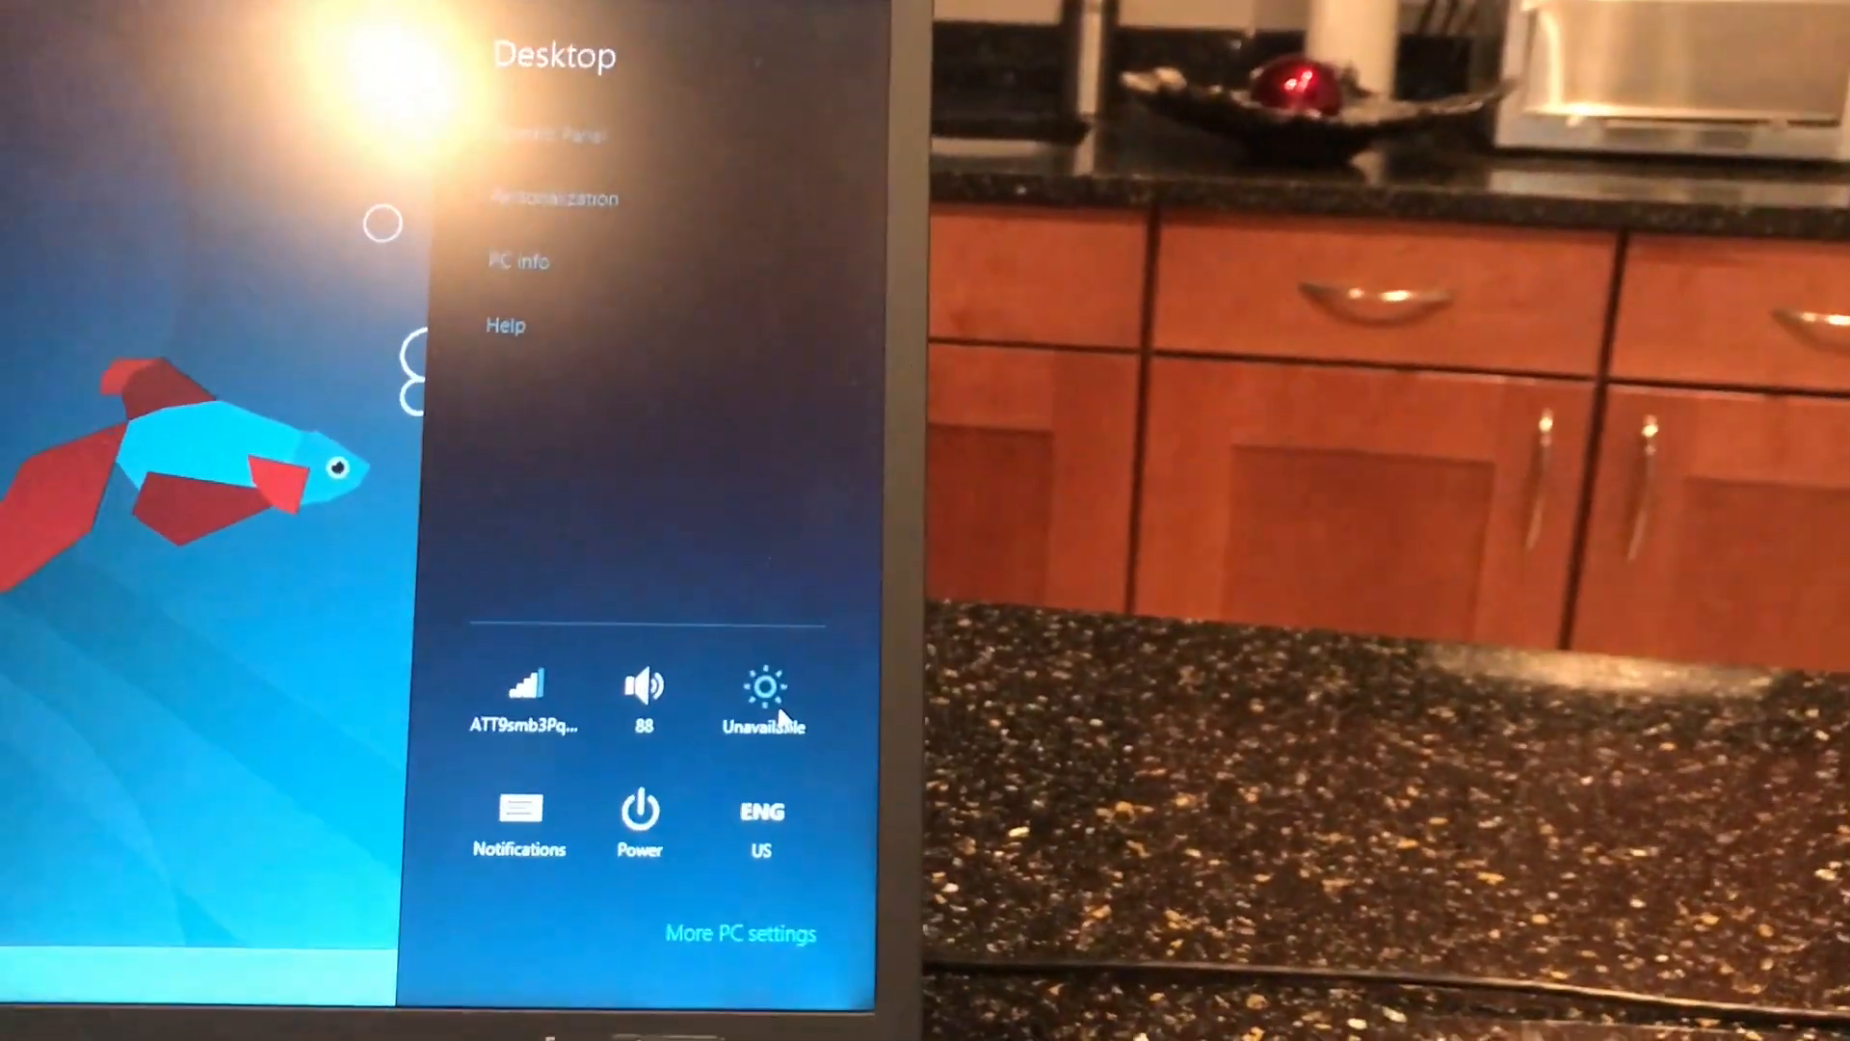
Step: Go to More PC settings and view the Activate Windows page
{"action": "left_click", "coordinate": [643, 696]}
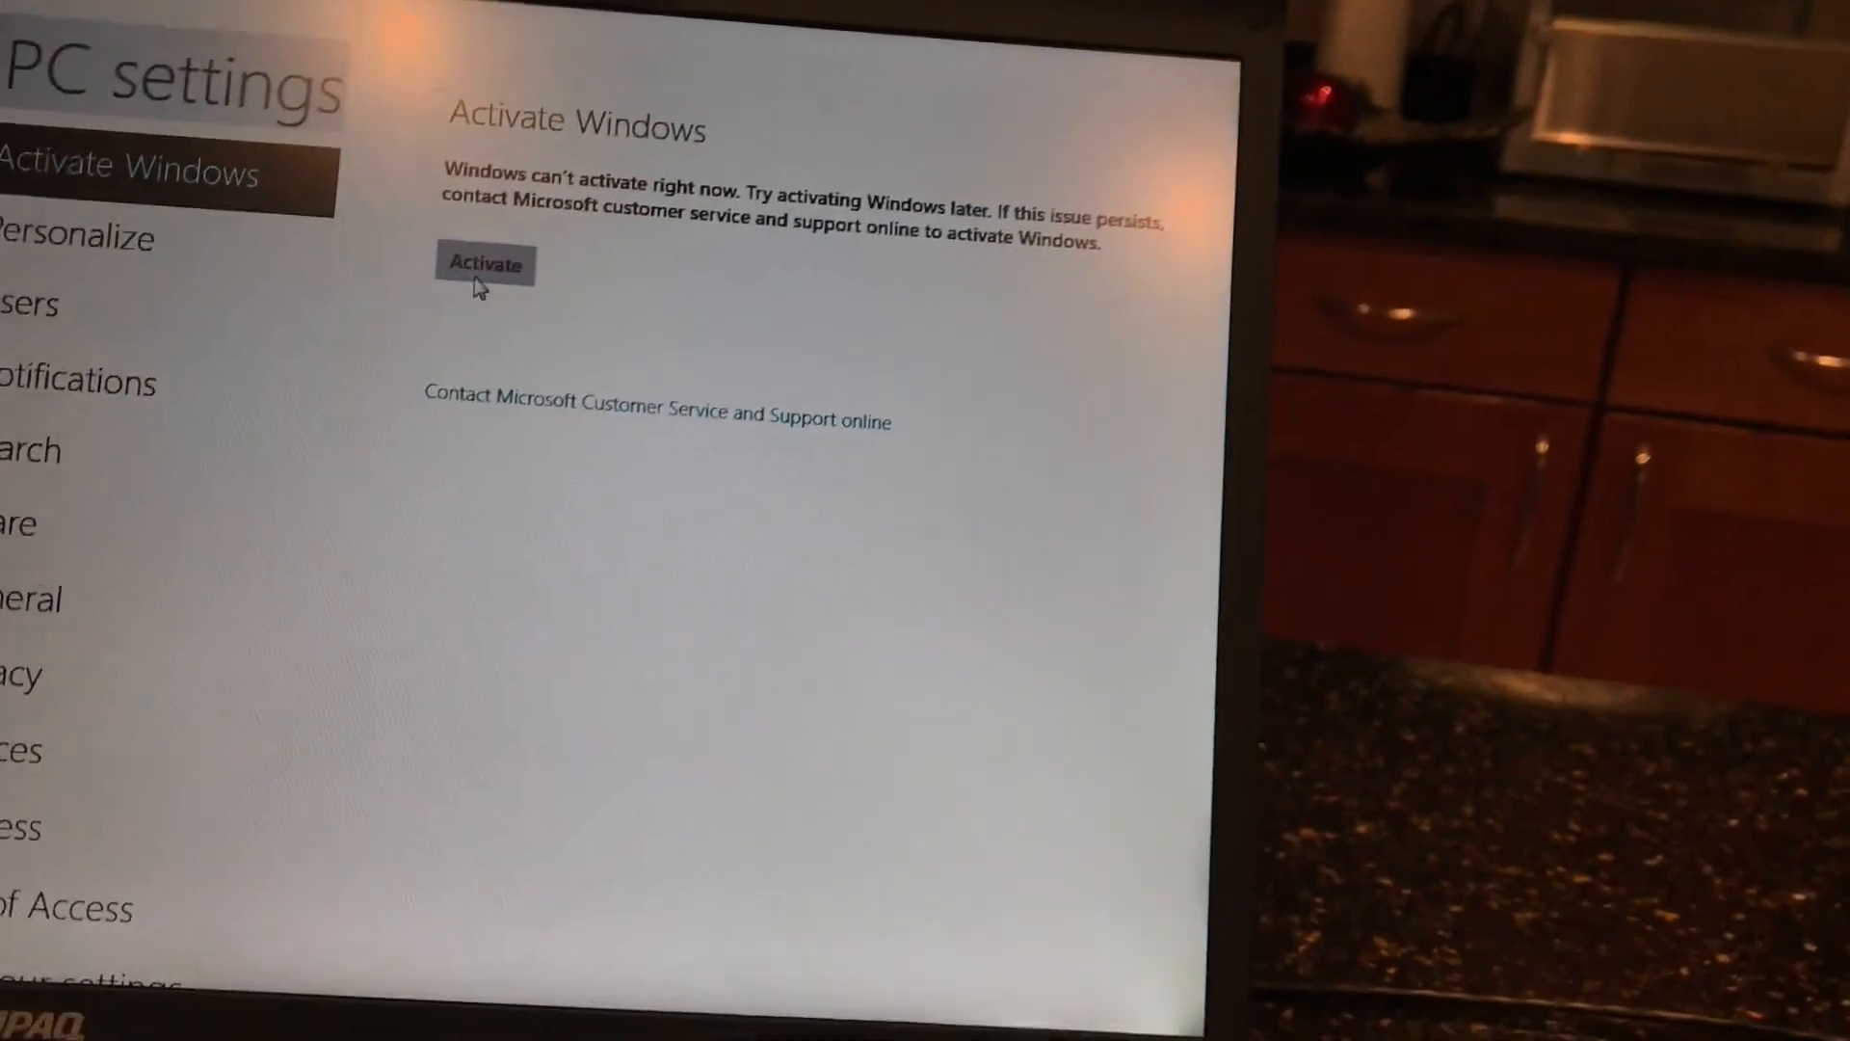
Step: Attempt activation, then return to the Start screen with Store, Mail, Weather and Photos tiles
{"action": "left_click", "coordinate": [484, 262]}
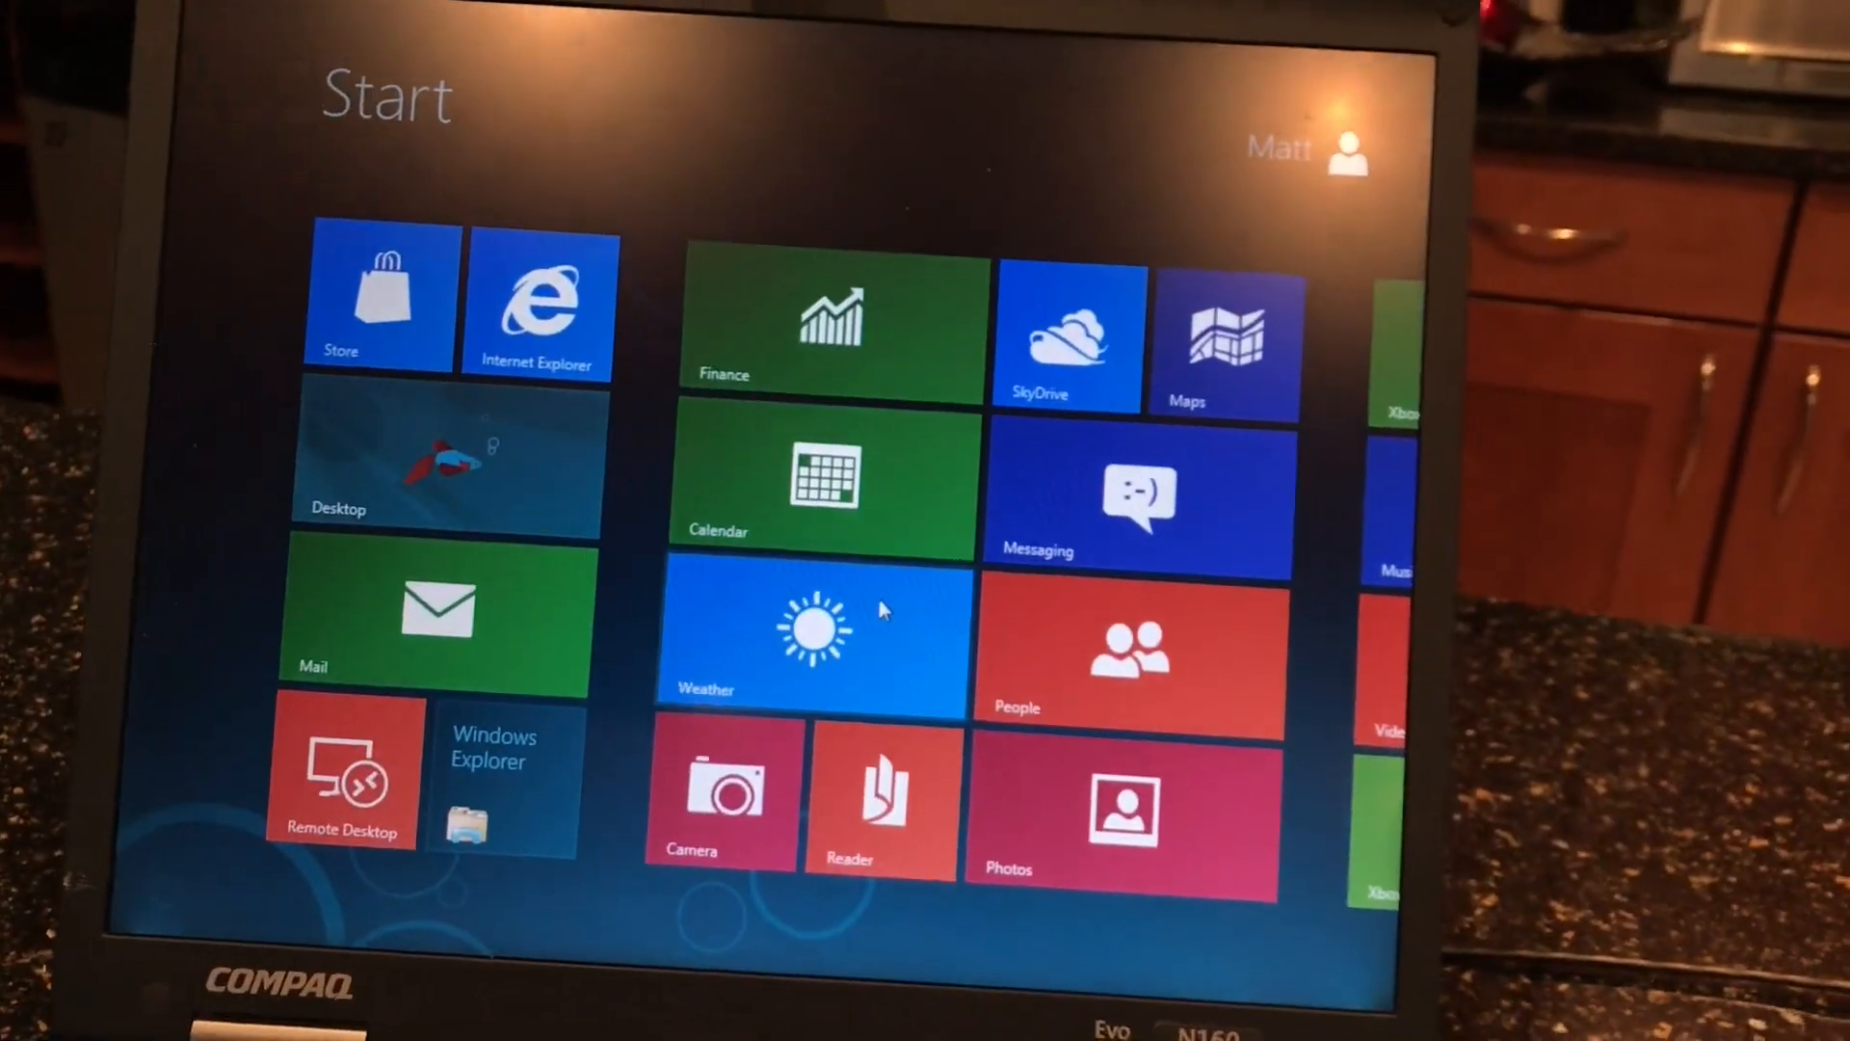
{"action": "left_click", "coordinate": [811, 631]}
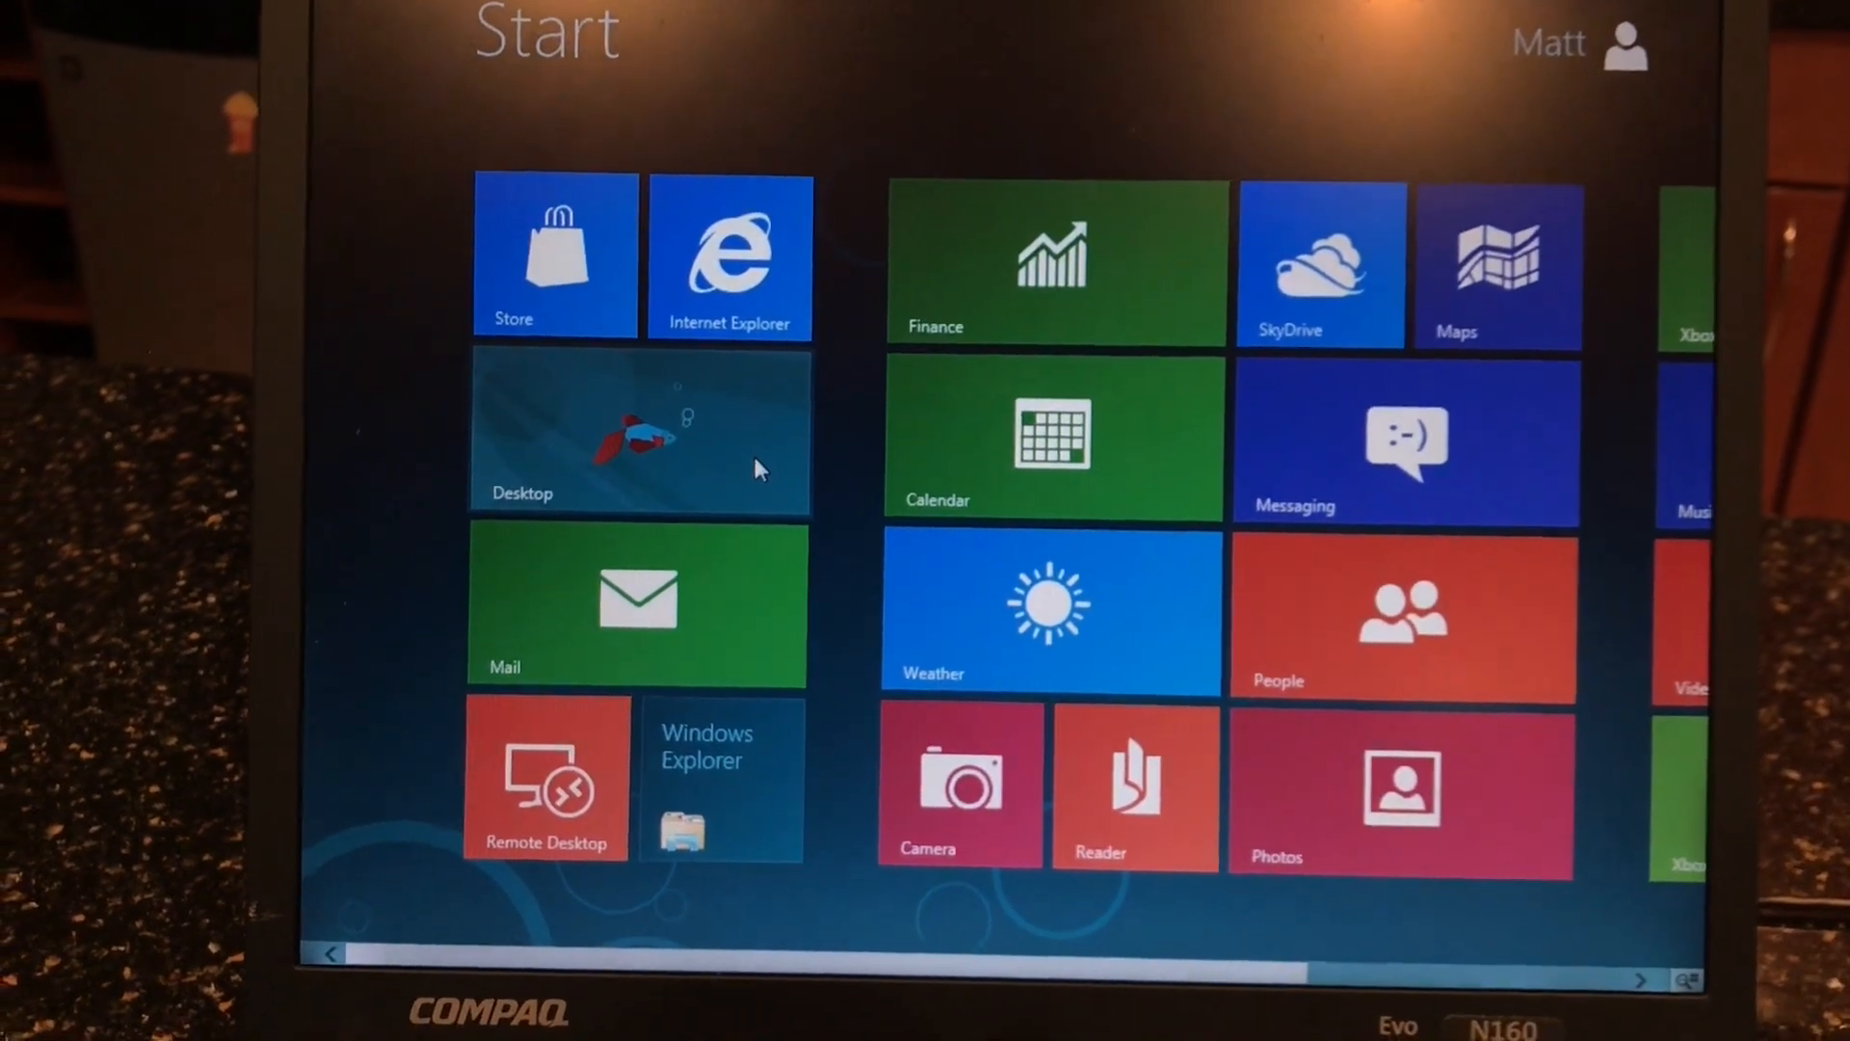
Step: Switch to the desktop and show the hidden notification-area icons in the overflow panel
{"action": "left_click", "coordinate": [641, 430]}
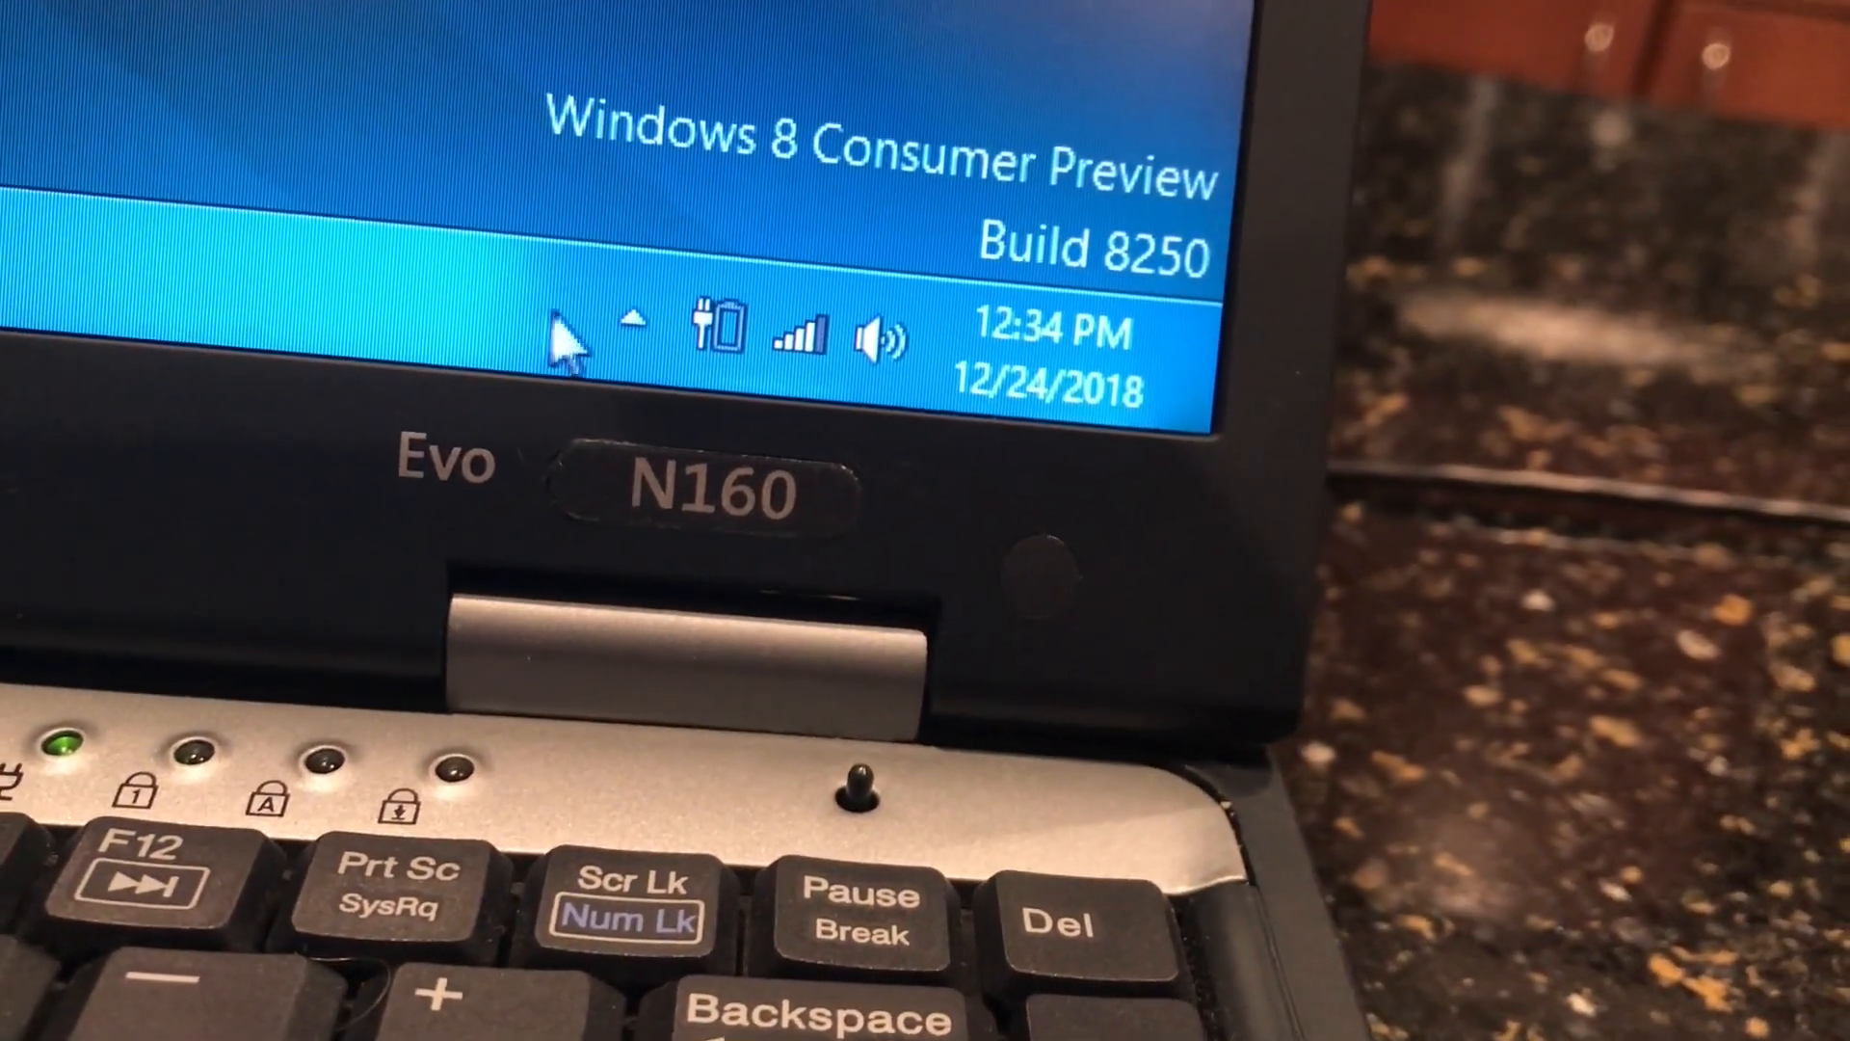
{"action": "left_click", "coordinate": [637, 321]}
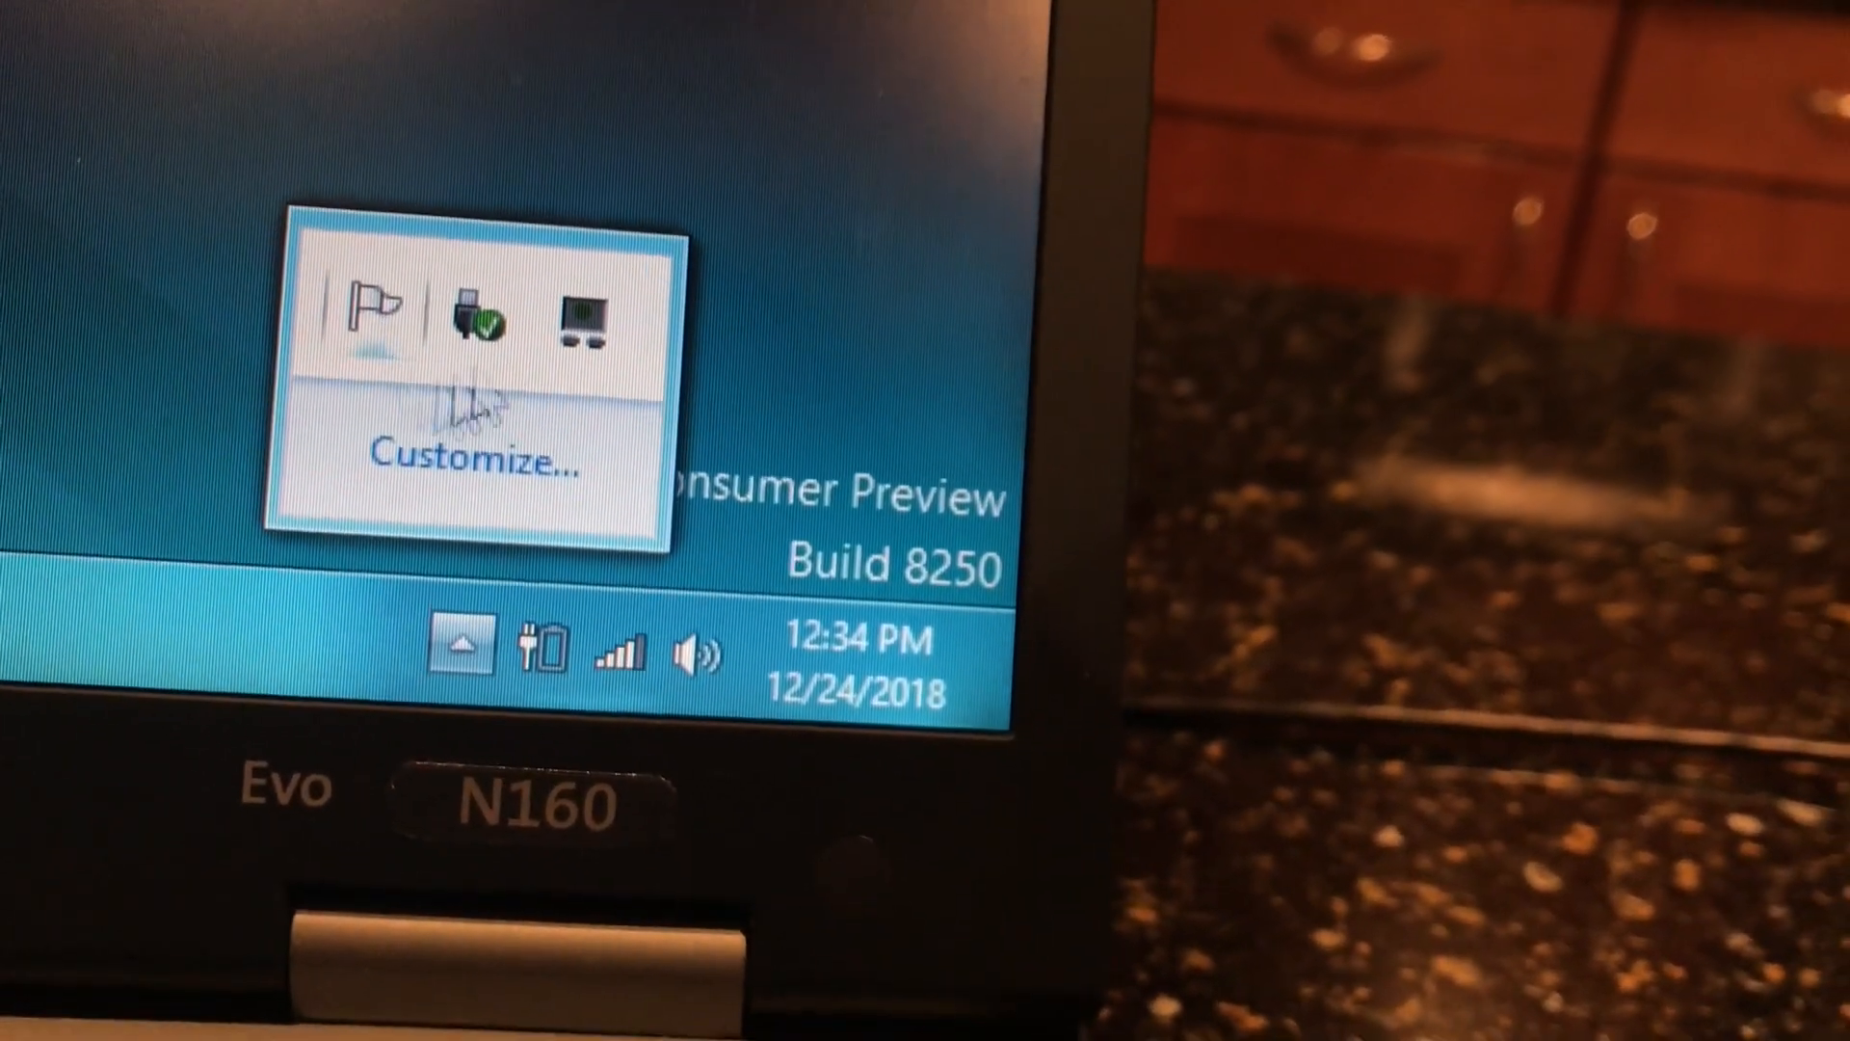
{"action": "mouse_move", "coordinate": [266, 378]}
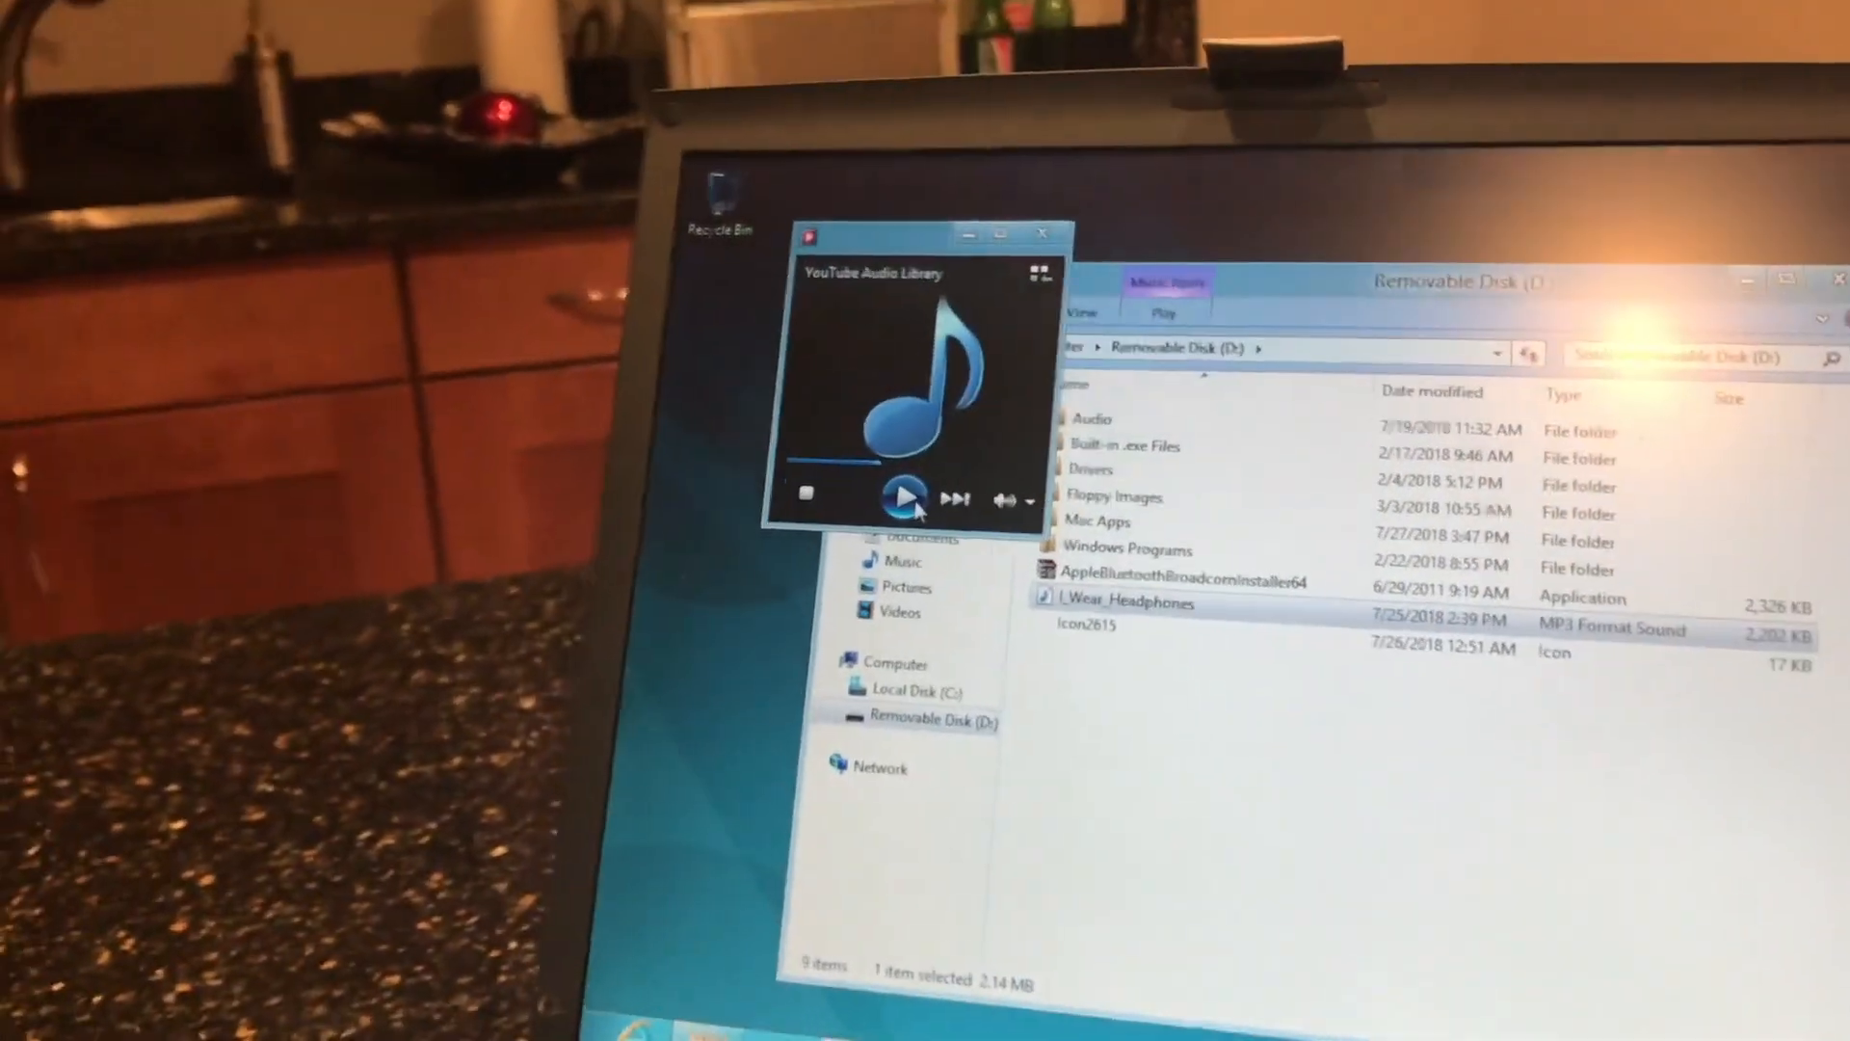
Step: Play the 'I Wear Headphones' MP3 in the Windows Media Player mini player
{"action": "left_click", "coordinate": [904, 496]}
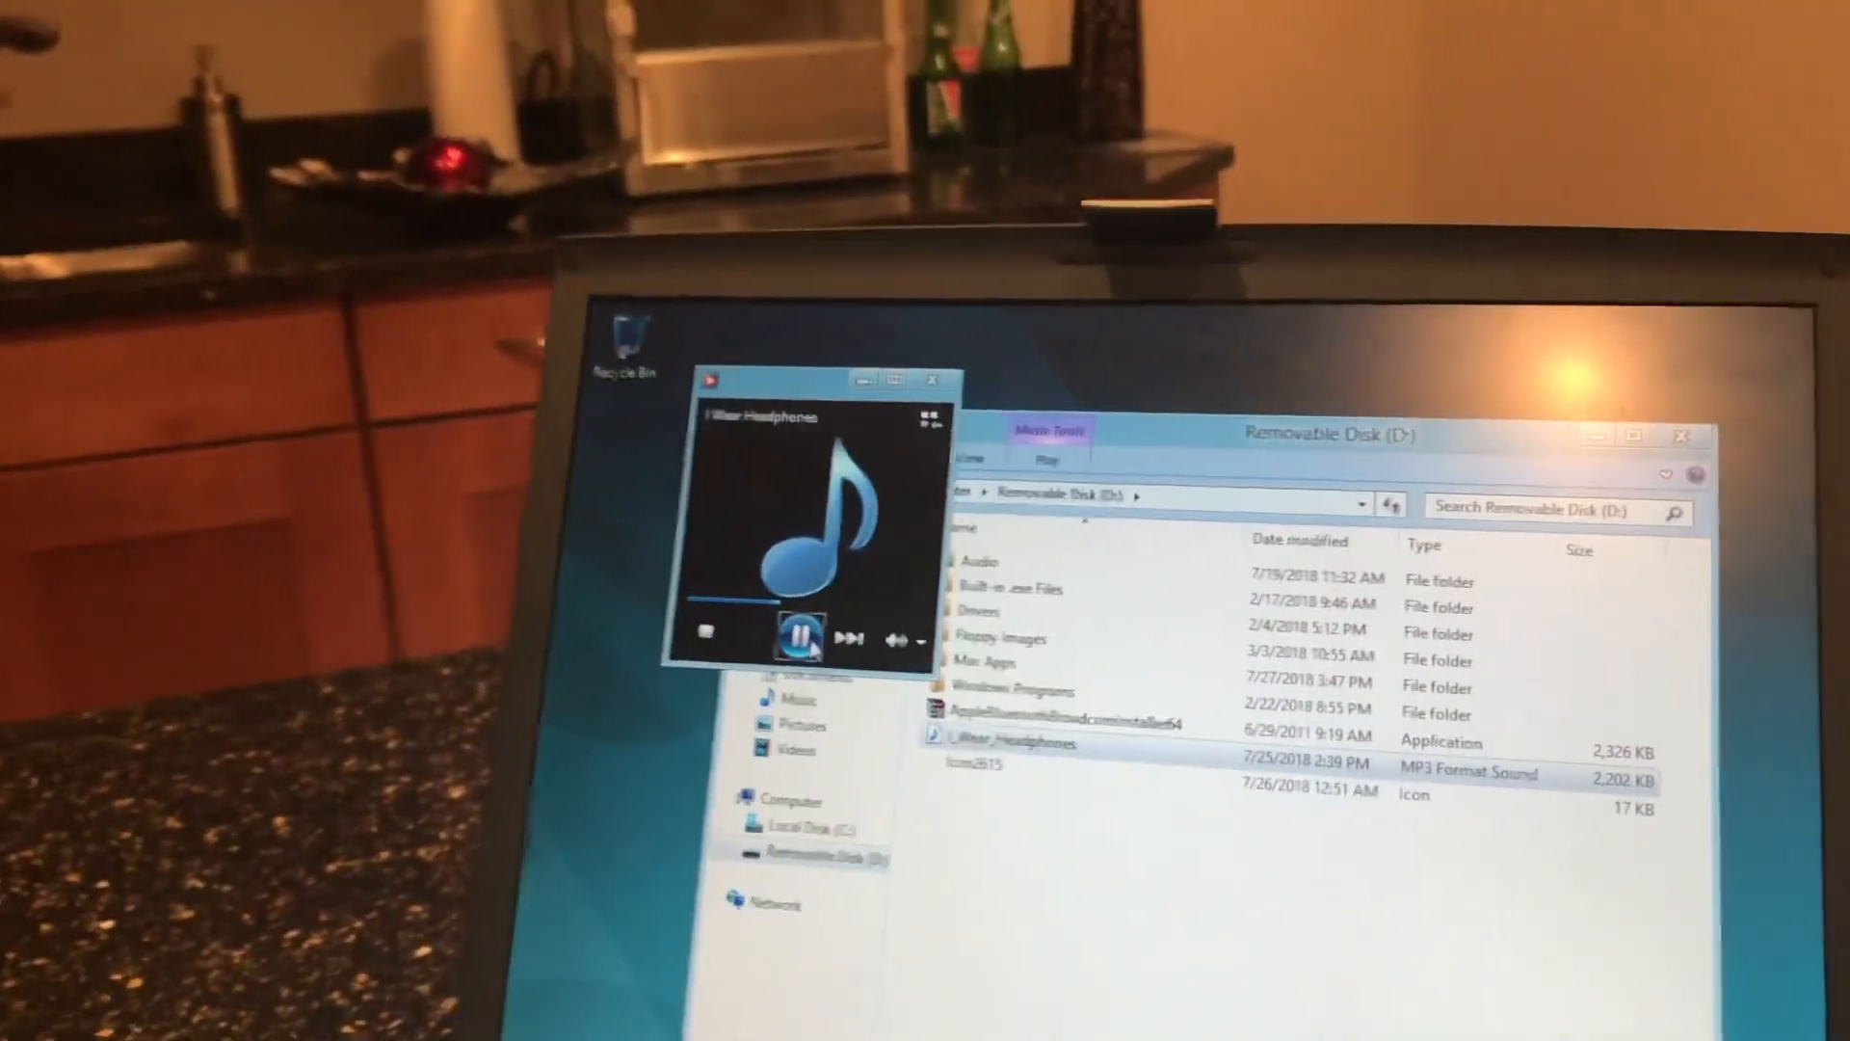